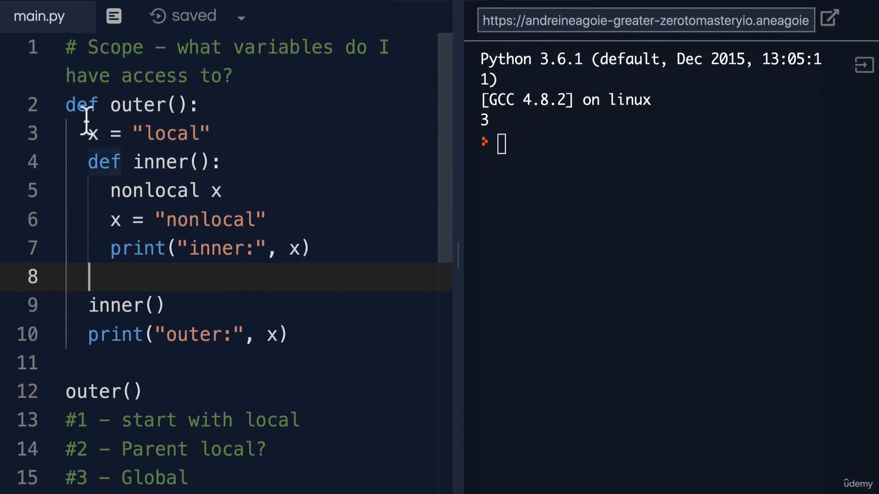
pyautogui.moveTo(149, 105)
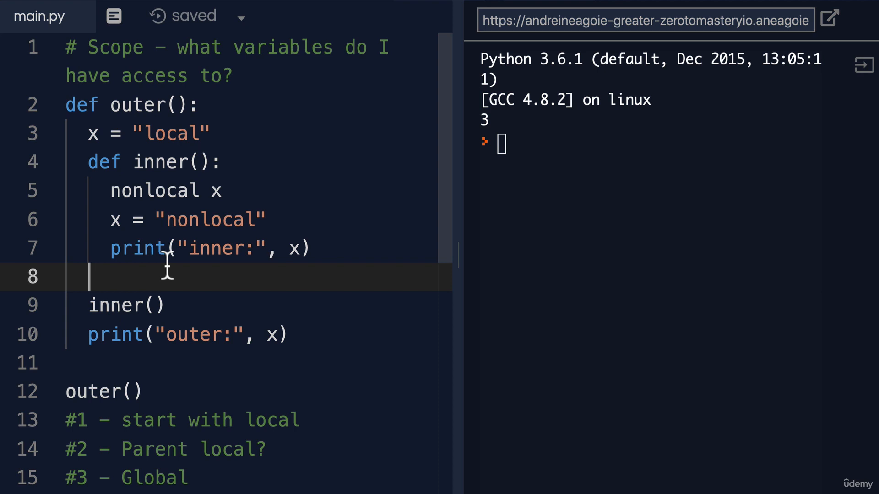
# Review the nonlocal x line, then run main.py to print inner: nonlocal and outer: nonlocal.
pyautogui.doubleClick(153, 190)
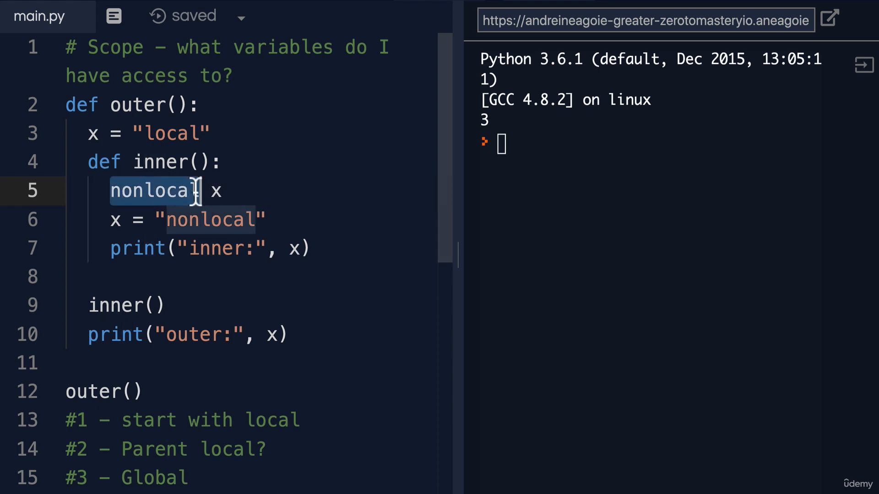
pyautogui.click(245, 191)
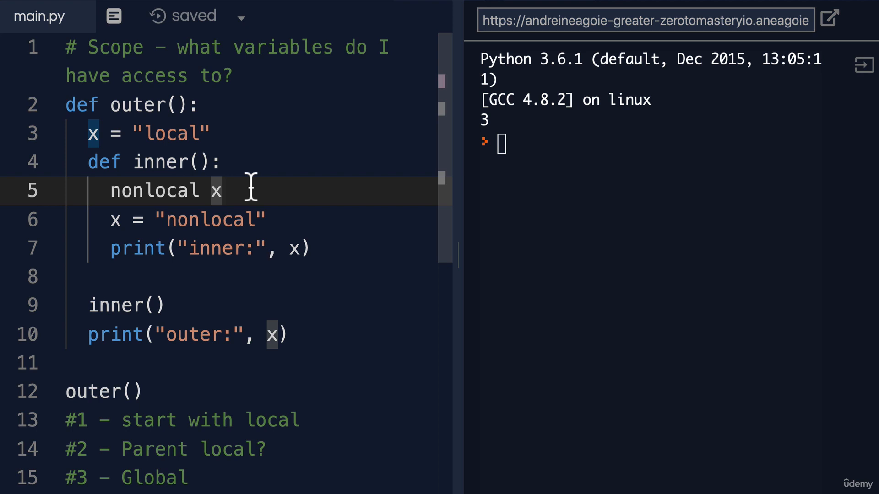
pyautogui.doubleClick(152, 190)
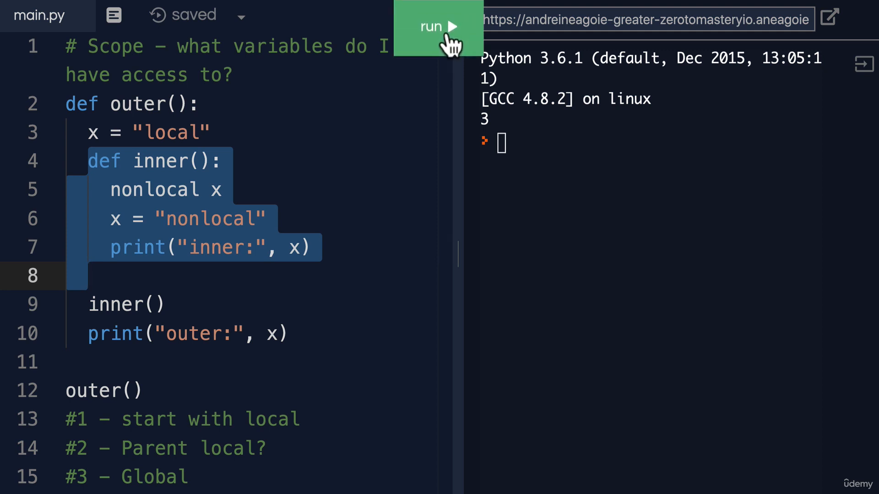
pyautogui.click(439, 26)
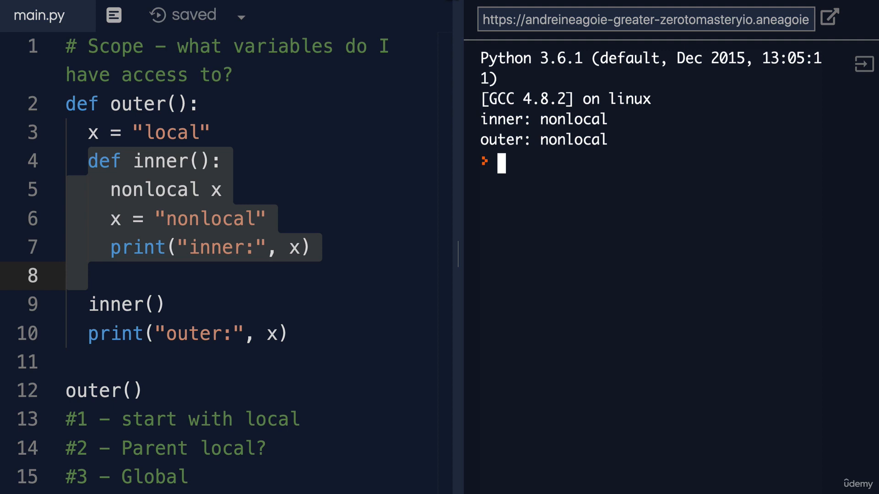
pyautogui.moveTo(331, 85)
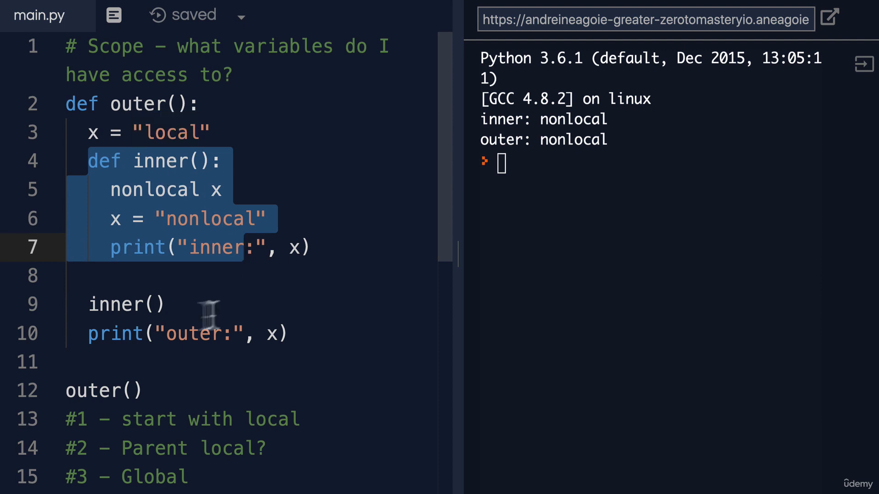
pyautogui.doubleClick(126, 304)
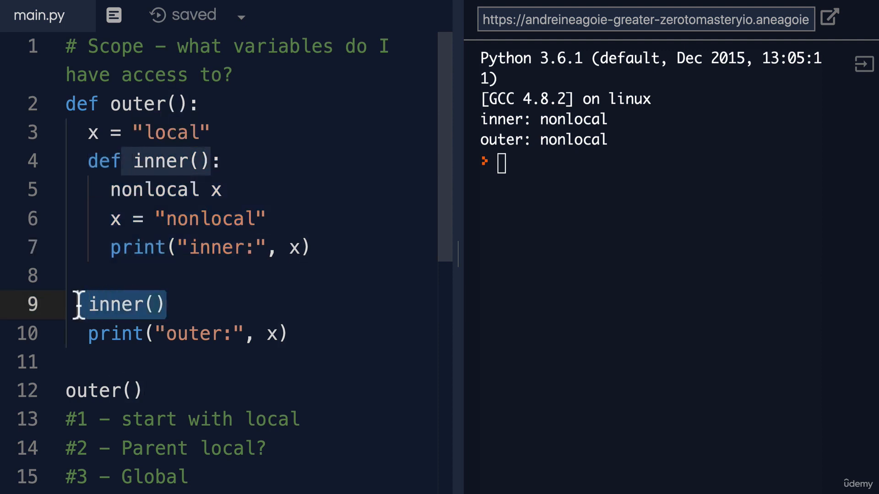
pyautogui.moveTo(179, 161)
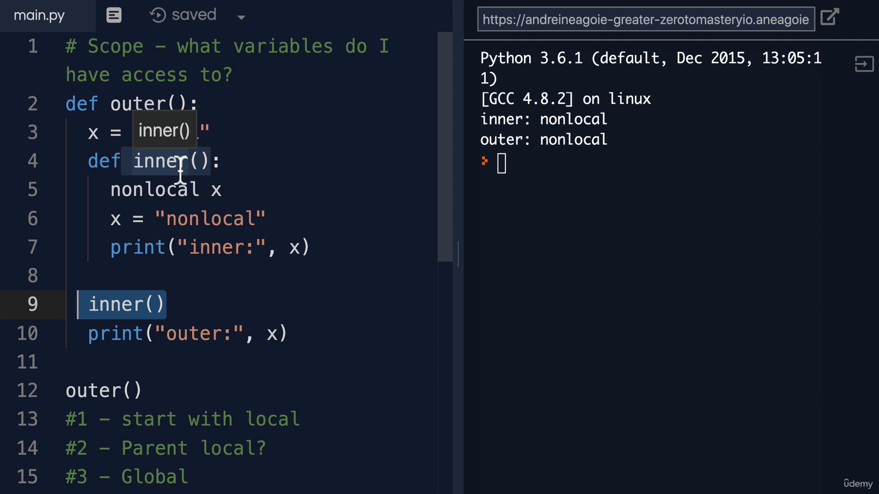
pyautogui.click(109, 190)
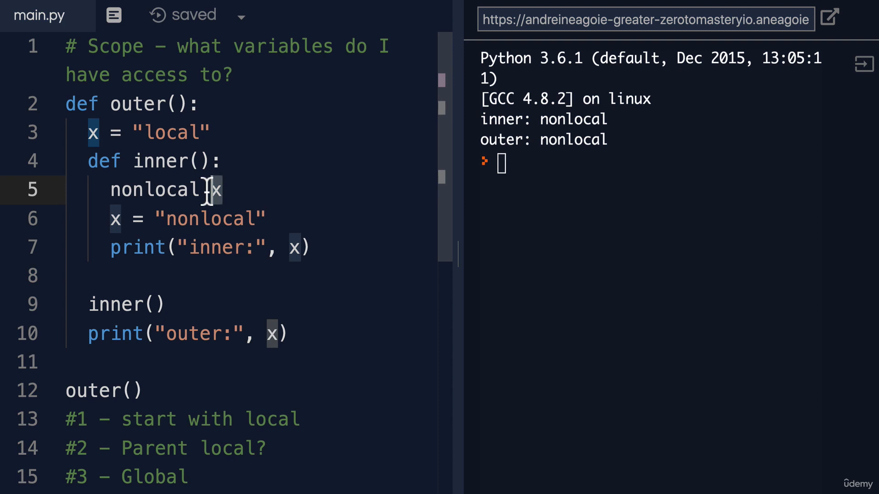
pyautogui.click(92, 132)
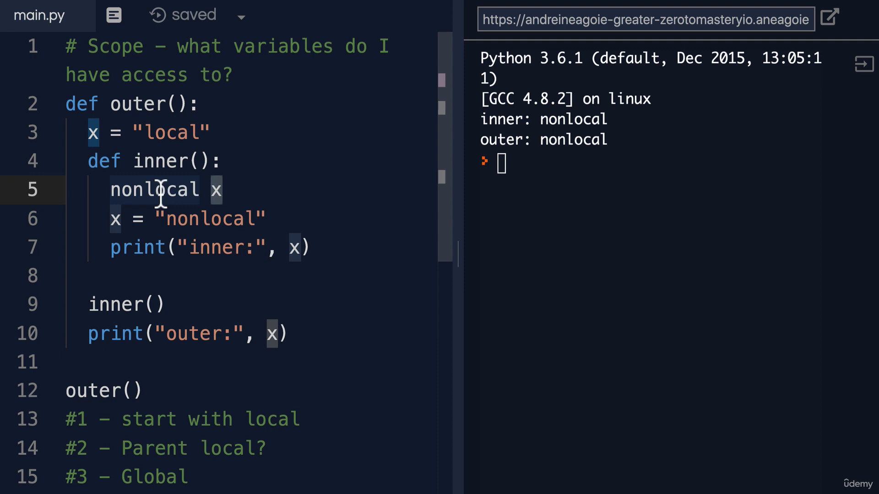
pyautogui.moveTo(148, 132)
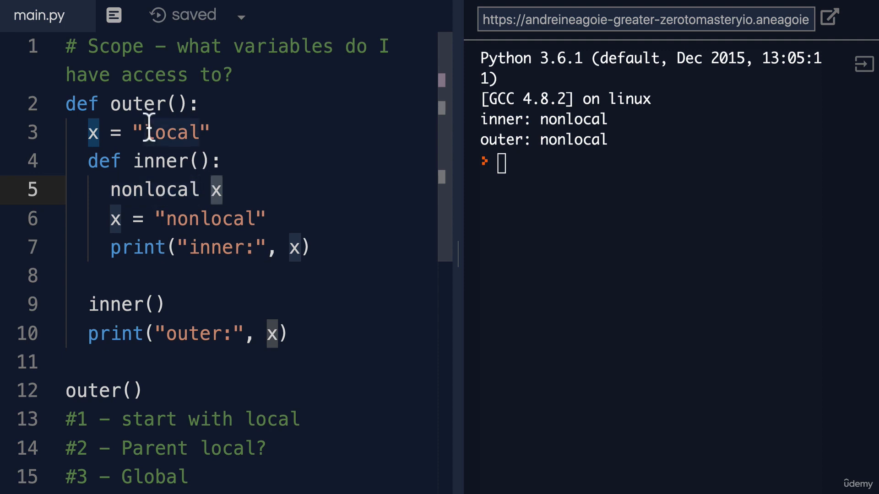
pyautogui.doubleClick(224, 448)
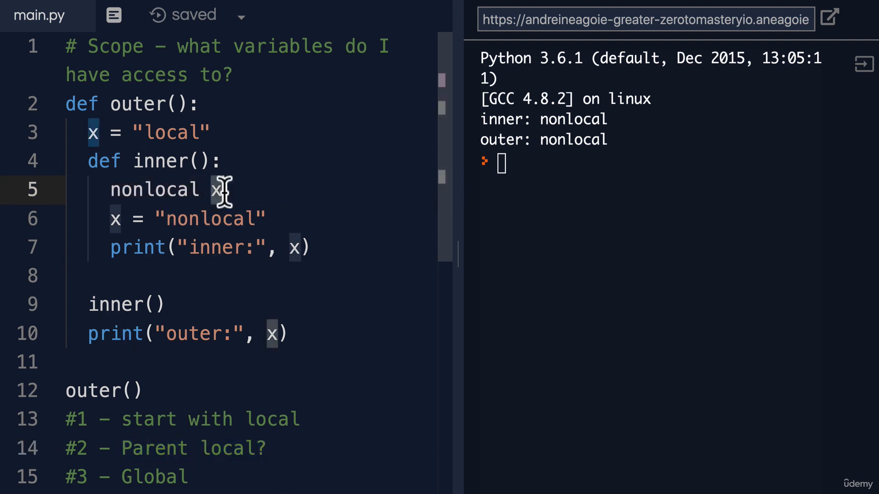
pyautogui.click(90, 132)
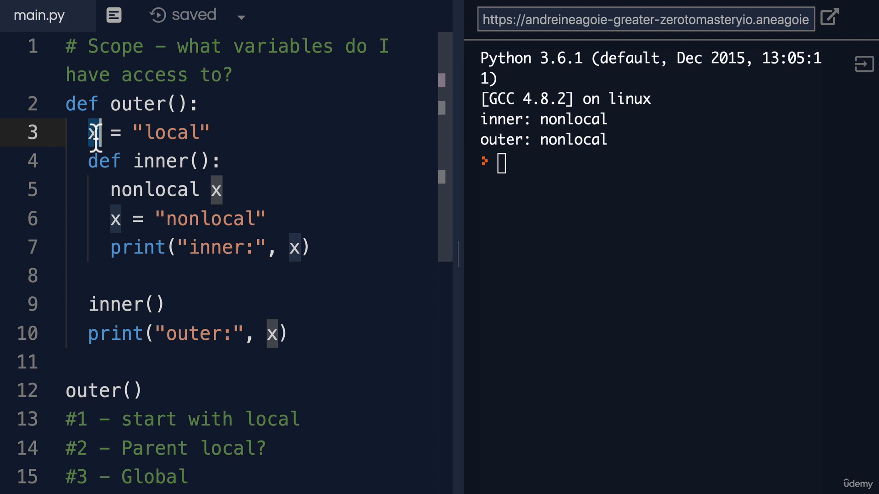
pyautogui.click(116, 218)
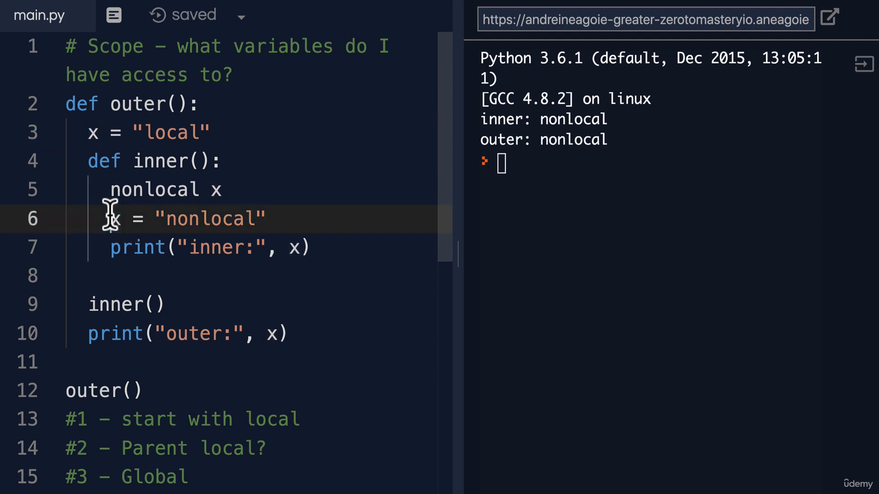
pyautogui.doubleClick(210, 218)
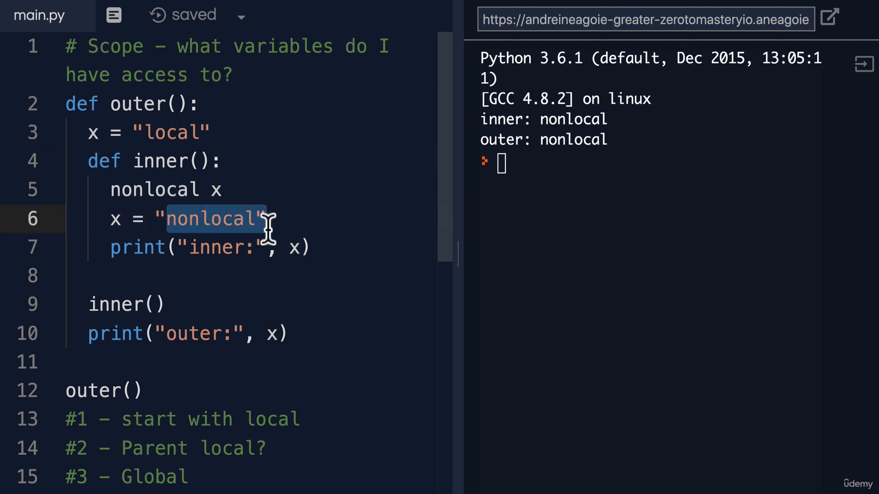
pyautogui.moveTo(210, 219)
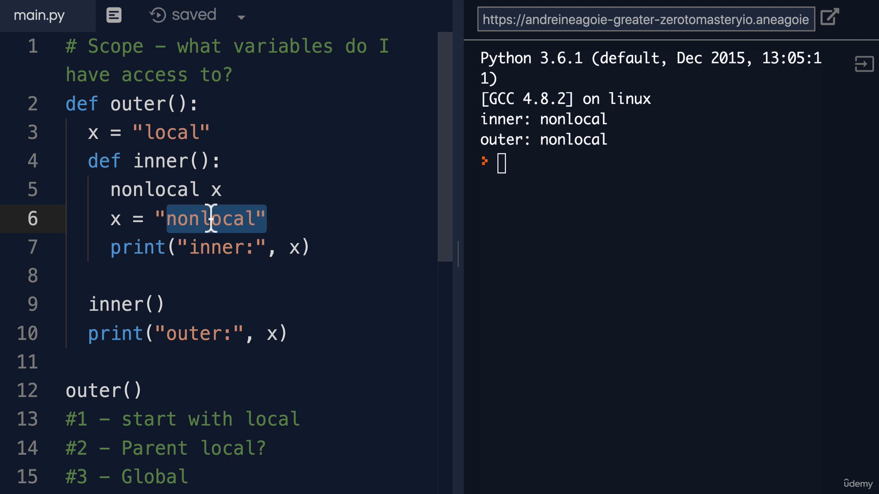
pyautogui.click(168, 219)
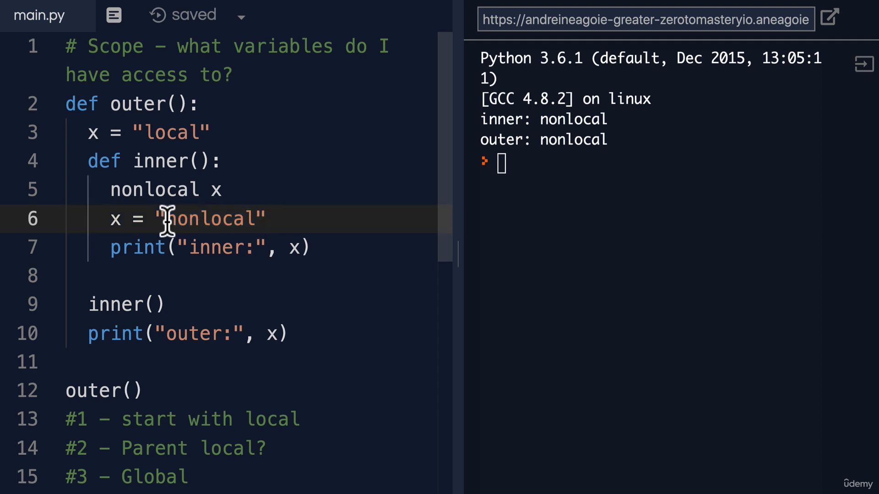
pyautogui.moveTo(208, 133)
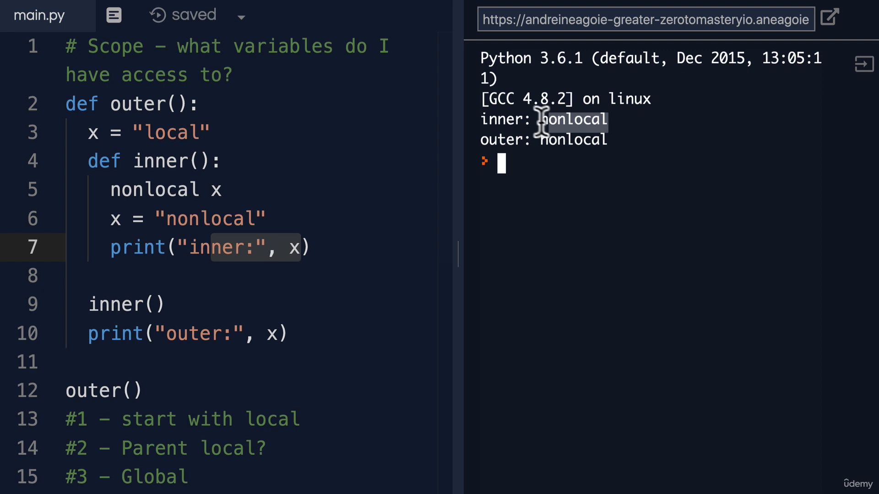
pyautogui.moveTo(163, 332)
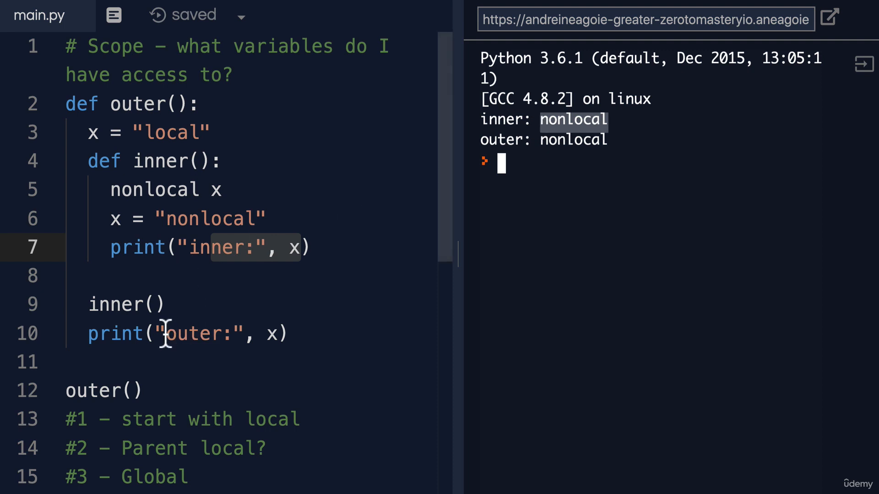
pyautogui.click(269, 334)
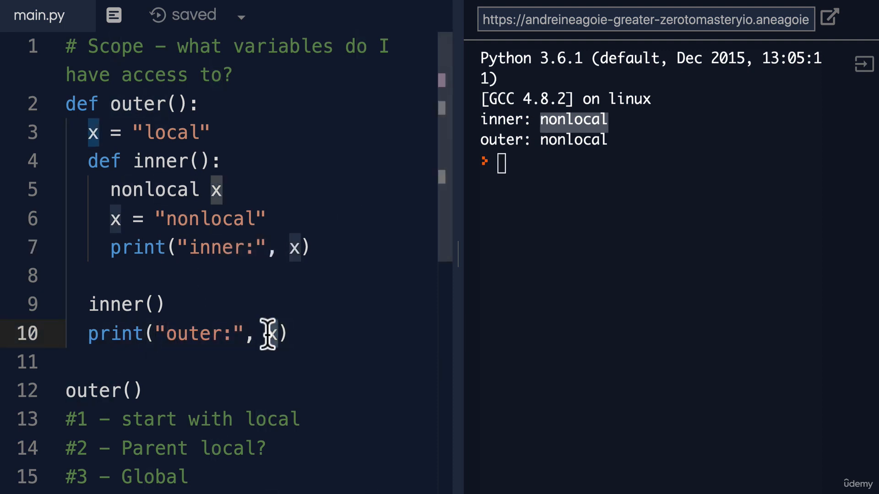
pyautogui.click(90, 132)
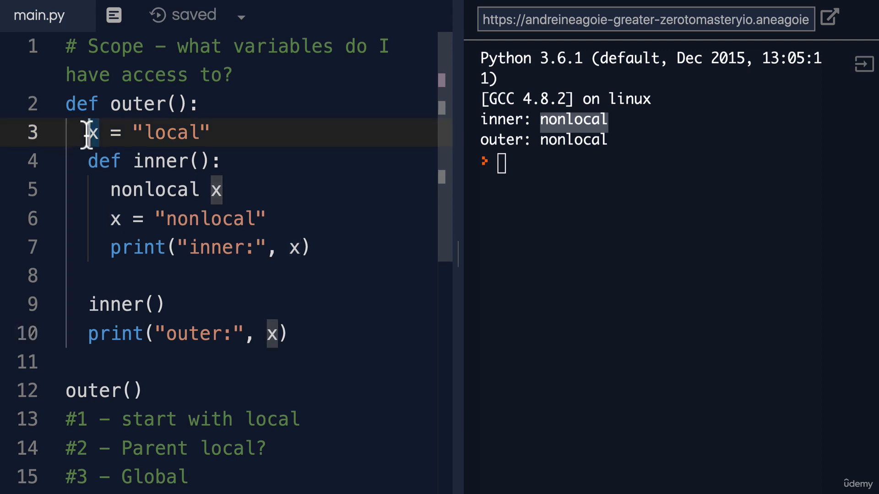
pyautogui.doubleClick(153, 190)
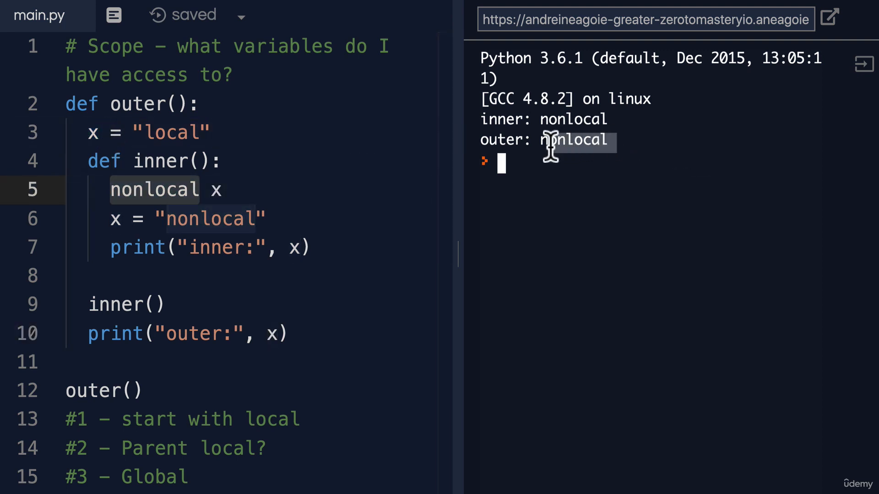
pyautogui.moveTo(244, 190)
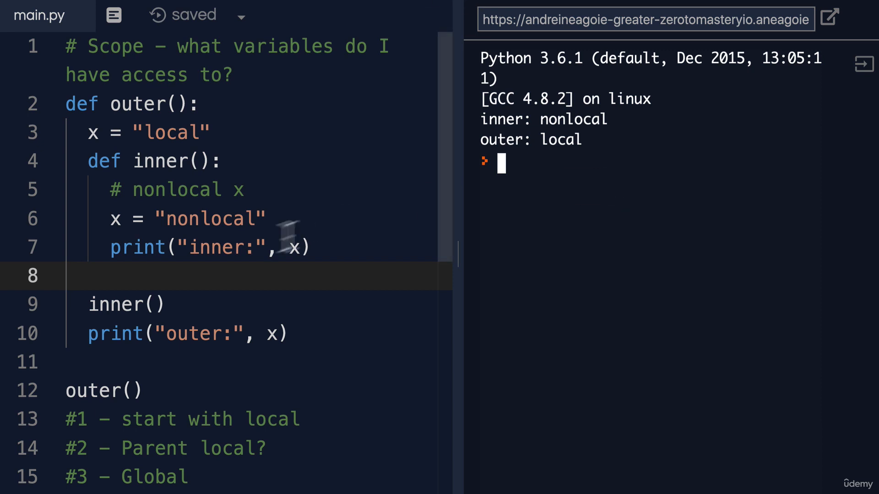
# Highlight 'outer' in the print call and the x inside inner to compare the output with nonlocal commented out.
pyautogui.doubleClick(210, 219)
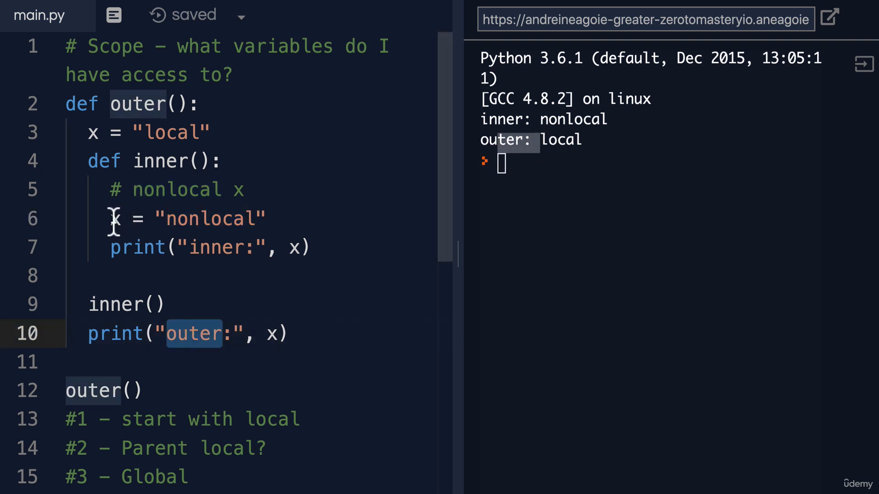
pyautogui.doubleClick(116, 217)
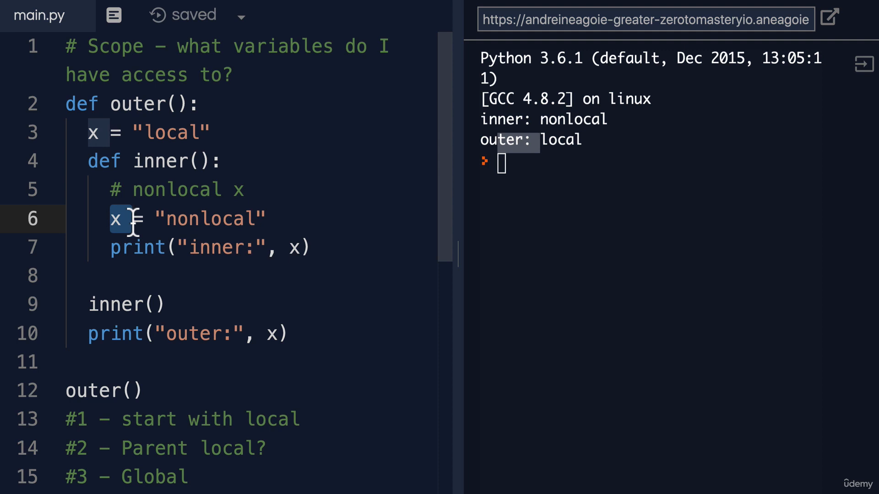
pyautogui.click(244, 189)
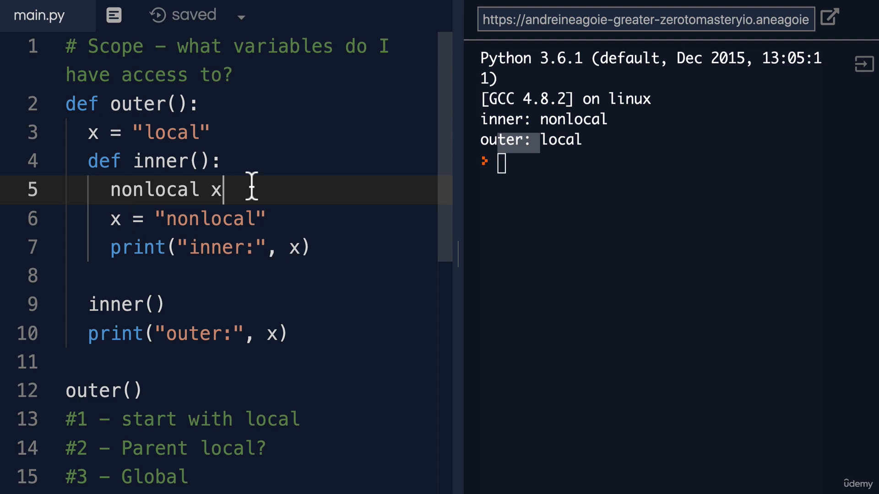
pyautogui.moveTo(159, 189)
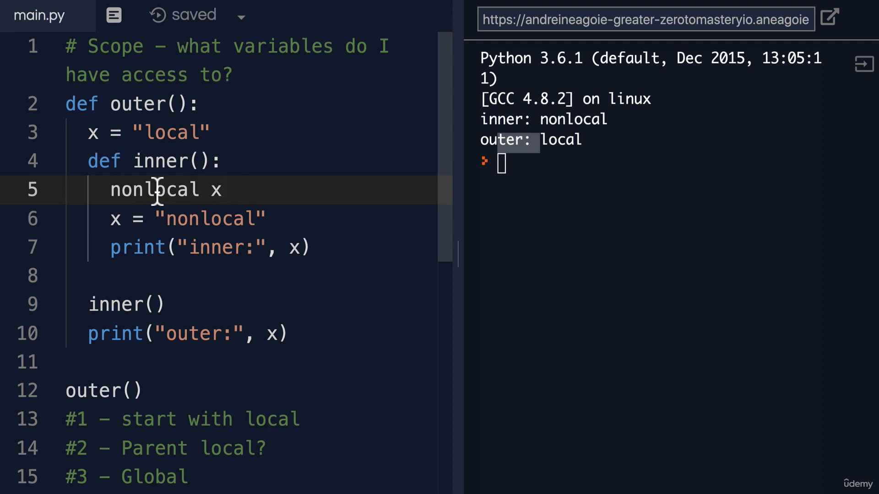
# Highlight the restored nonlocal keyword on line 5 of the inner function.
pyautogui.doubleClick(153, 189)
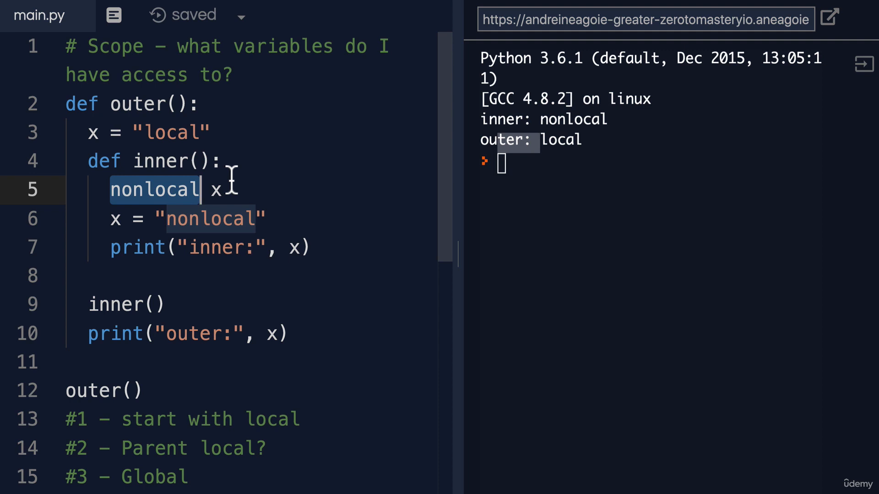
pyautogui.moveTo(238, 185)
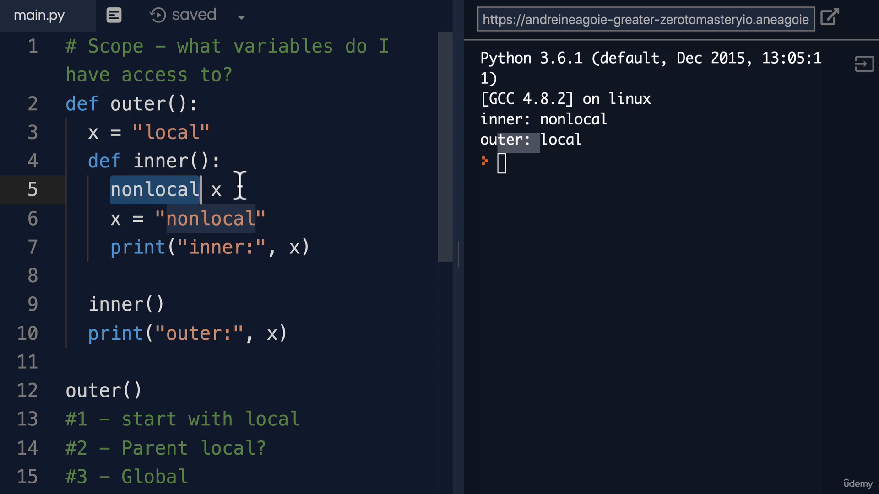